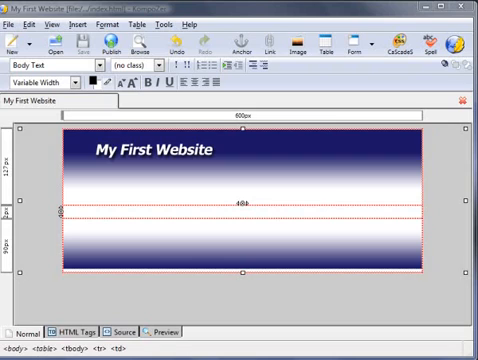
pyautogui.moveTo(452, 246)
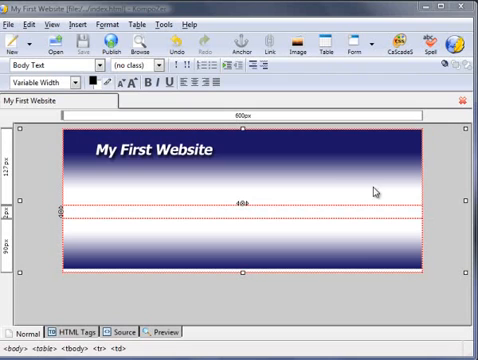
pyautogui.moveTo(230, 228)
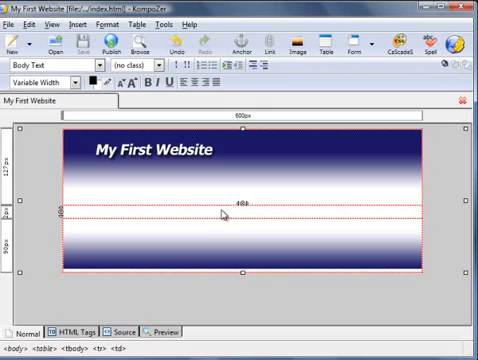
# Step: Enter "Hello this is my first website." in the row beneath the banner
pyautogui.write('Hello')
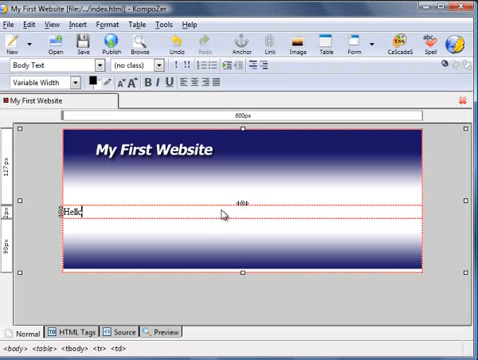
pyautogui.write('this is my')
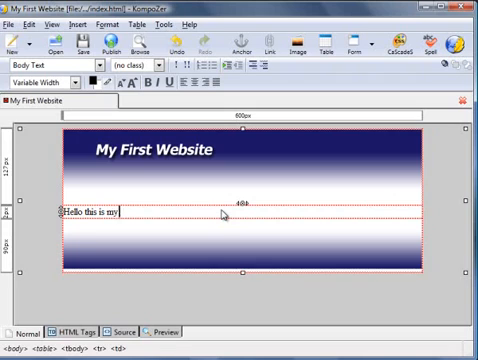
pyautogui.write('first')
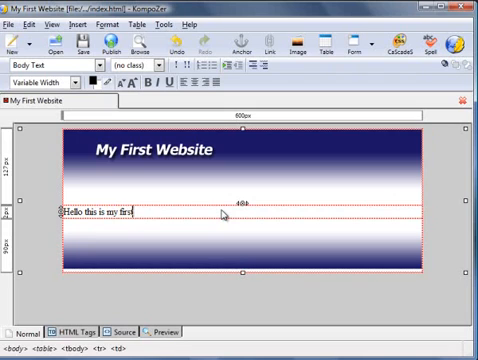
pyautogui.write('website')
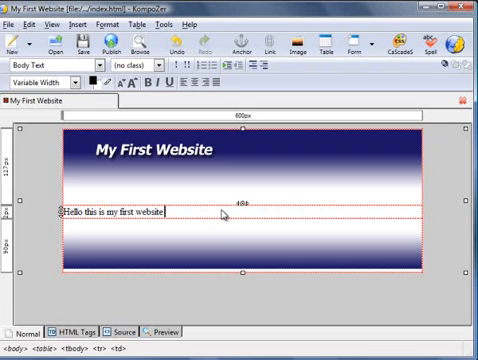
pyautogui.write('.')
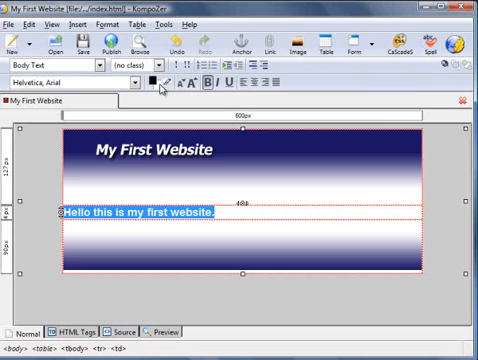
pyautogui.moveTo(152, 84)
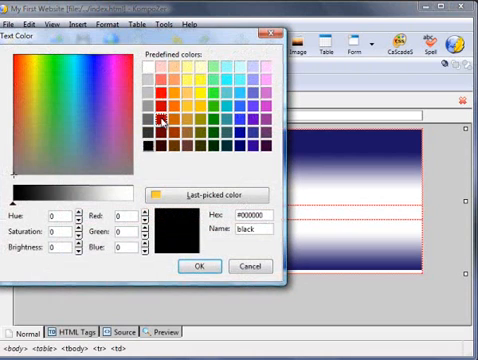
# Step: Choose red as the text colour for the welcome sentence
pyautogui.click(160, 116)
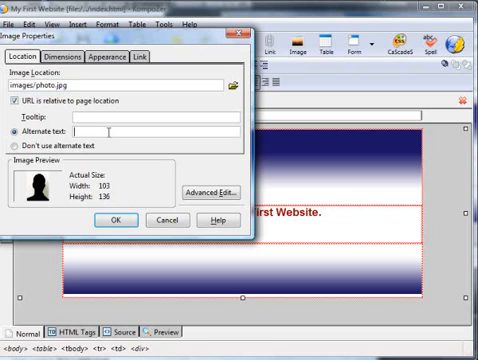
# Step: Give the inserted images/photo.jpg the alternate text "photo"
pyautogui.write('photo')
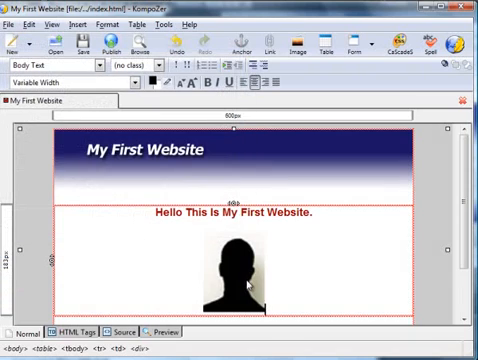
# Step: Align the photo left and write the greeting thanking visitors beside it
pyautogui.click(236, 276)
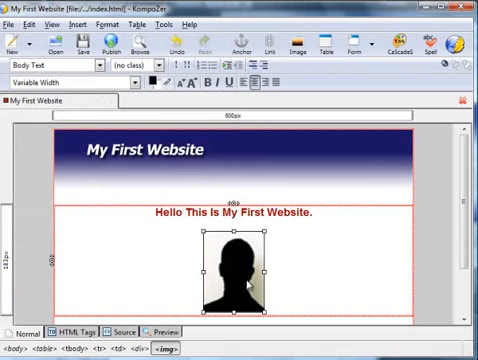
pyautogui.moveTo(256, 140)
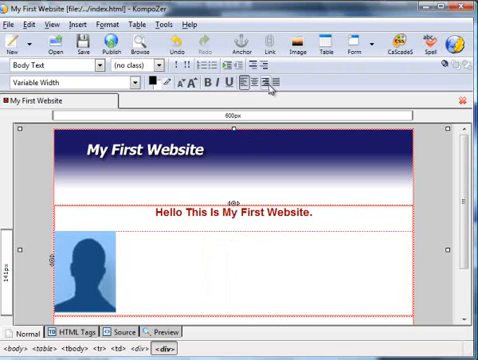
pyautogui.click(268, 84)
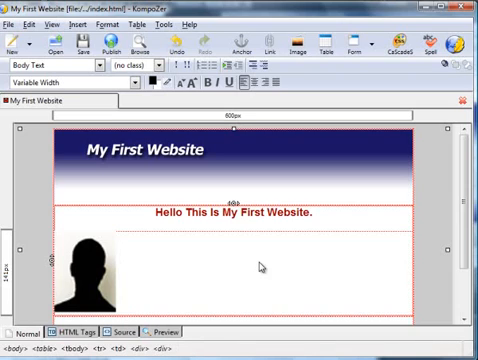
pyautogui.write('Hello my name is Bob, thanks for')
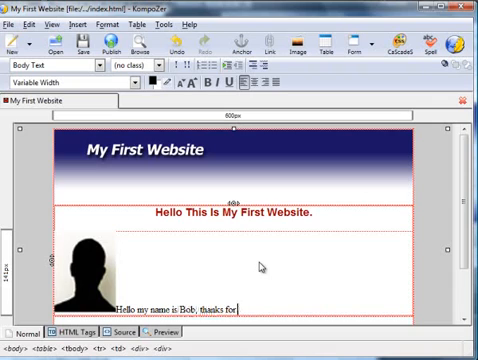
pyautogui.write('visiting my site.')
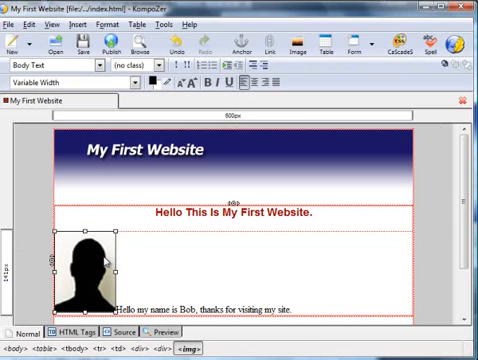
# Step: In Image Properties set spacing 10 and align text at the top of the photo
pyautogui.rightClick(92, 270)
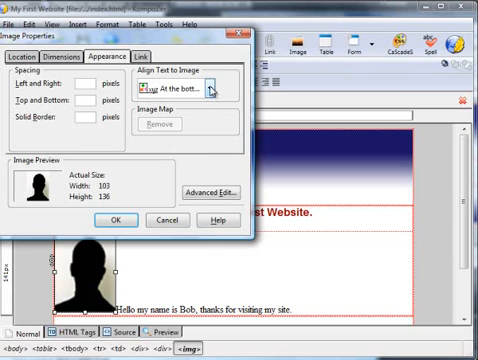
pyautogui.click(230, 90)
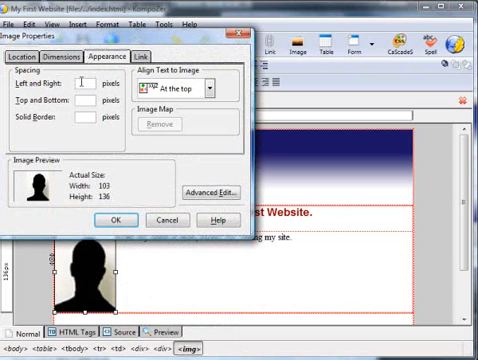
pyautogui.write('10')
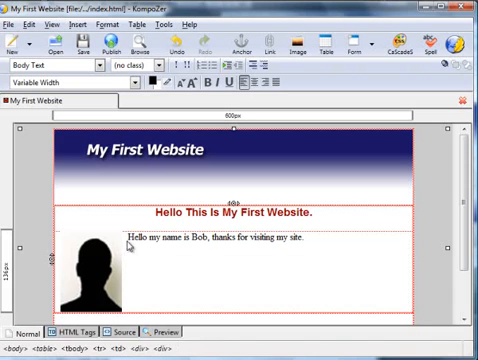
pyautogui.moveTo(318, 244)
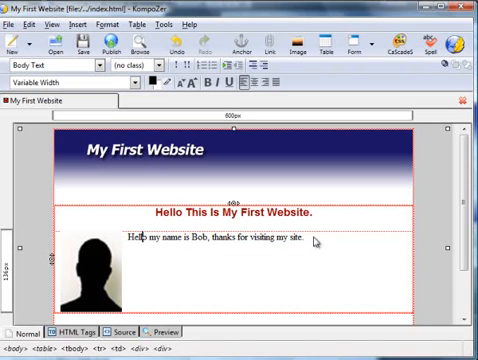
# Step: Select the greeting beside the photo and give it a black text colour
pyautogui.moveTo(144, 238); pyautogui.dragTo(318, 240)
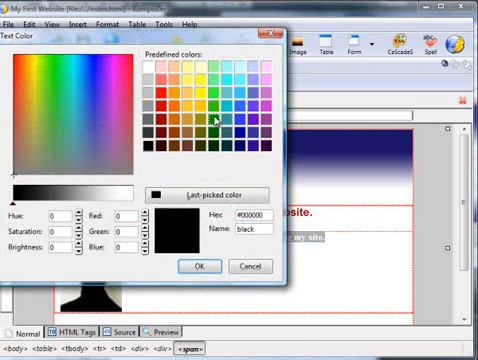
pyautogui.click(240, 108)
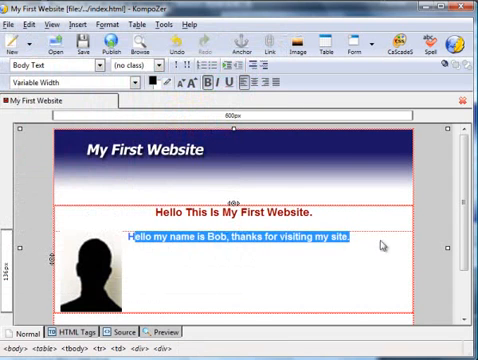
# Step: Make the 'Hello my name is Bob…' greeting bold
pyautogui.click(220, 240)
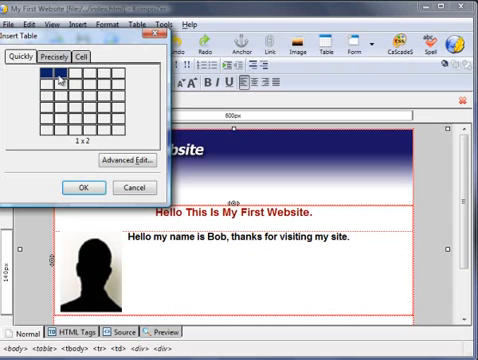
pyautogui.moveTo(56, 90)
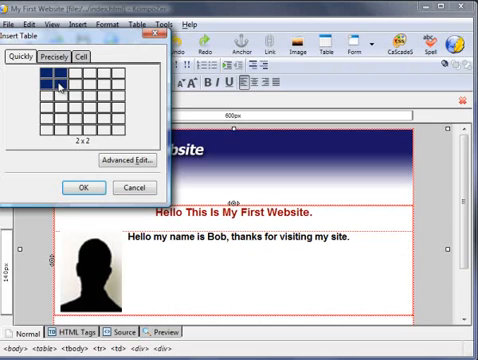
# Step: Insert a 3-row by 2-column table with width 30 below the greeting
pyautogui.click(64, 82)
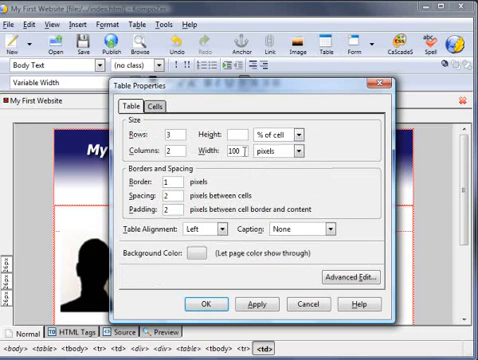
pyautogui.write('30')
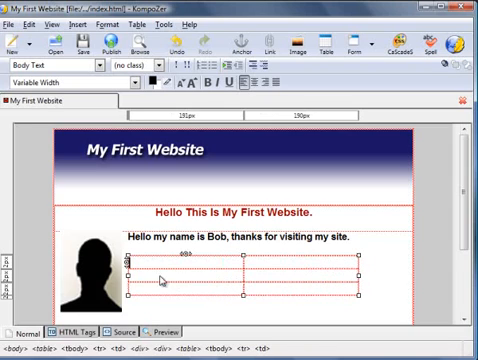
pyautogui.moveTo(176, 270)
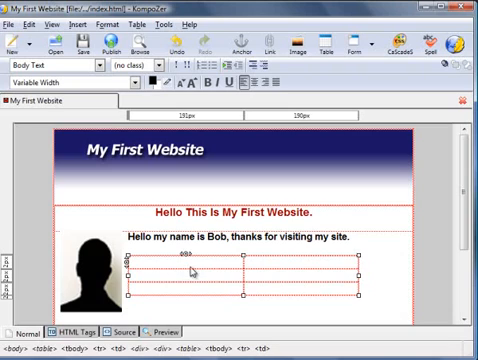
pyautogui.moveTo(248, 276)
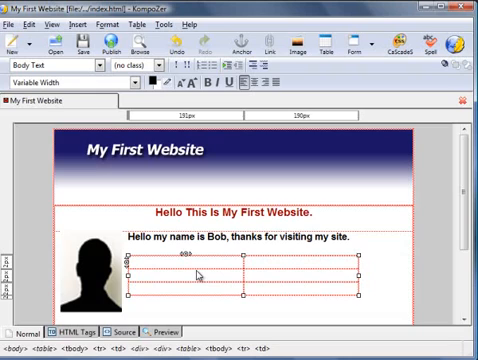
pyautogui.moveTo(232, 188)
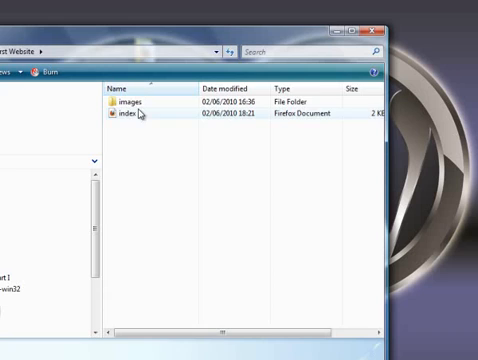
# Step: Open the images folder inside My First Website in Explorer
pyautogui.doubleClick(130, 96)
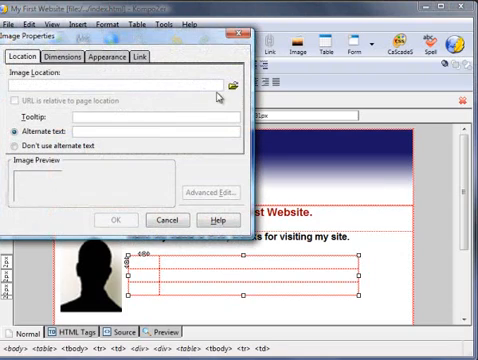
# Step: Insert images/tick.gif with alternate text "tick" into the table's first cell
pyautogui.click(234, 84)
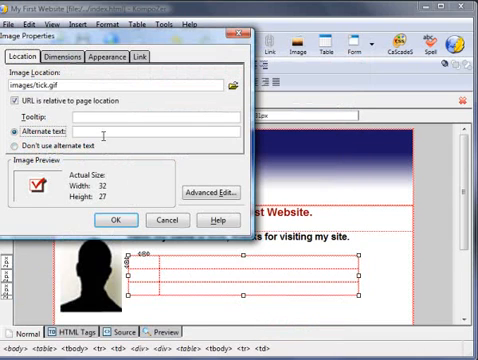
pyautogui.write('tick')
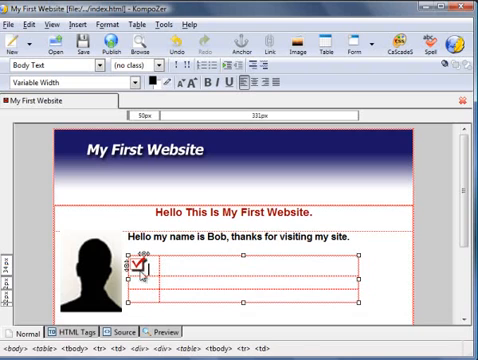
# Step: Copy the red tick image and paste it into the other rows' first cells
pyautogui.rightClick(148, 268)
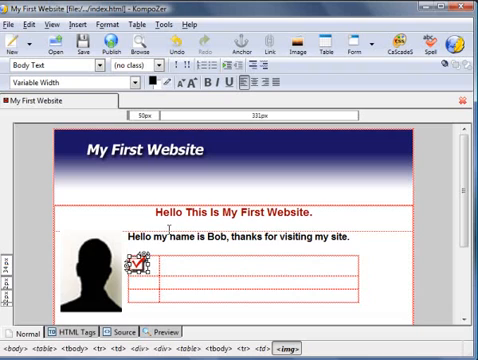
pyautogui.rightClick(138, 268)
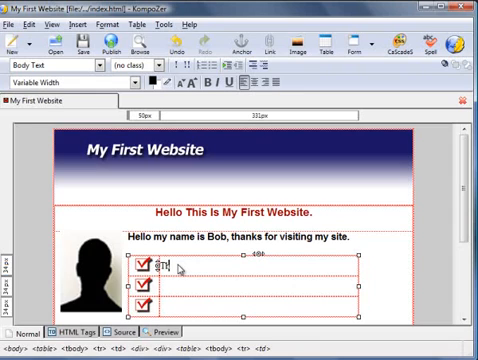
# Step: Fill the text column with 'This is point number one', 'two' and 'And number three'
pyautogui.write('This is point')
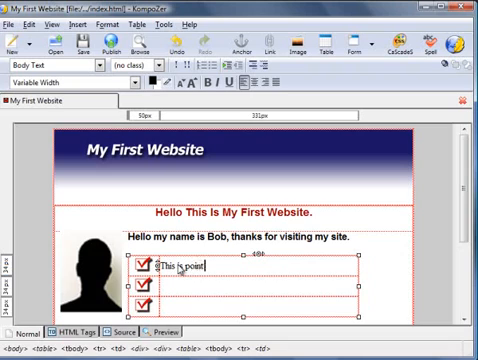
pyautogui.write('number one')
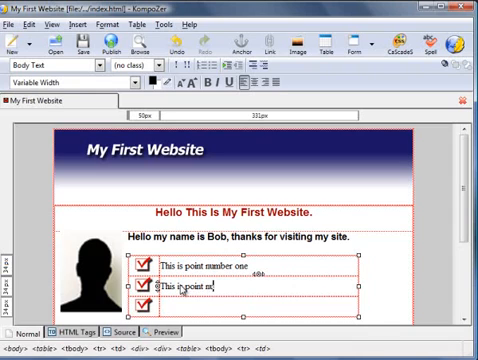
pyautogui.write('two.')
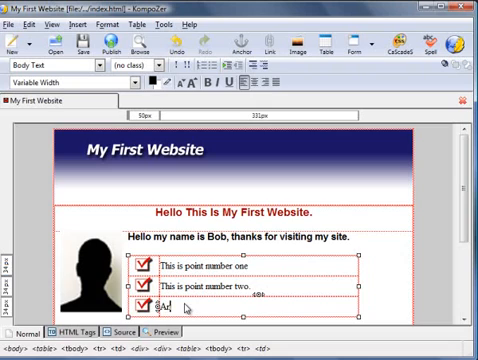
pyautogui.write('And number three.')
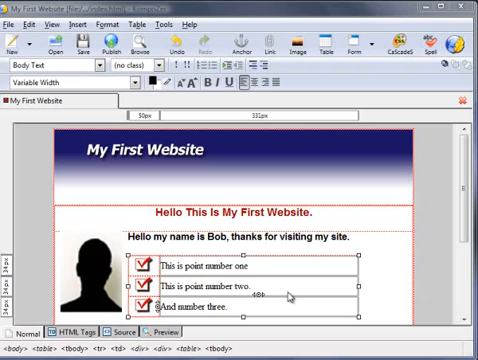
pyautogui.moveTo(184, 184)
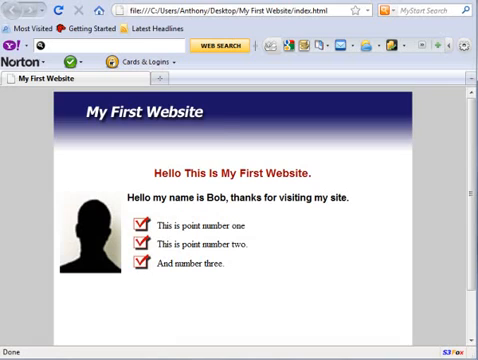
pyautogui.moveTo(224, 132)
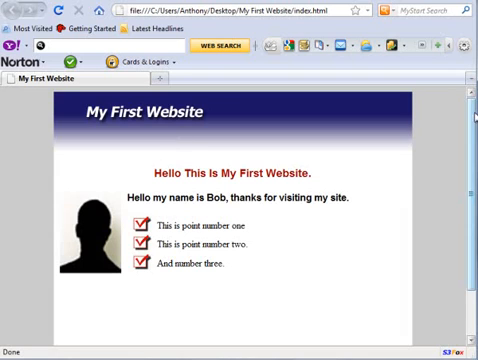
# Step: Scroll down the Firefox preview to check the three ticked points in the table
pyautogui.scroll(-3)
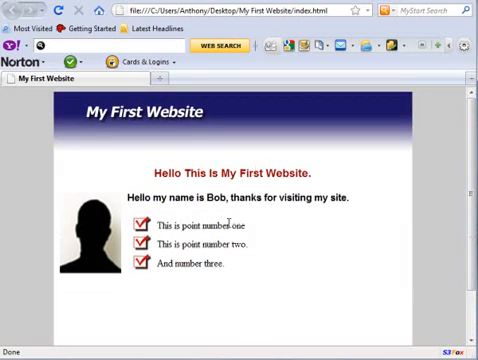
pyautogui.moveTo(136, 280)
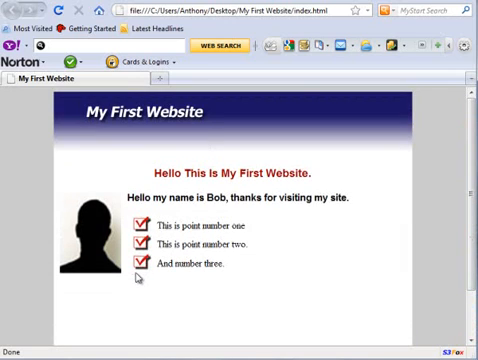